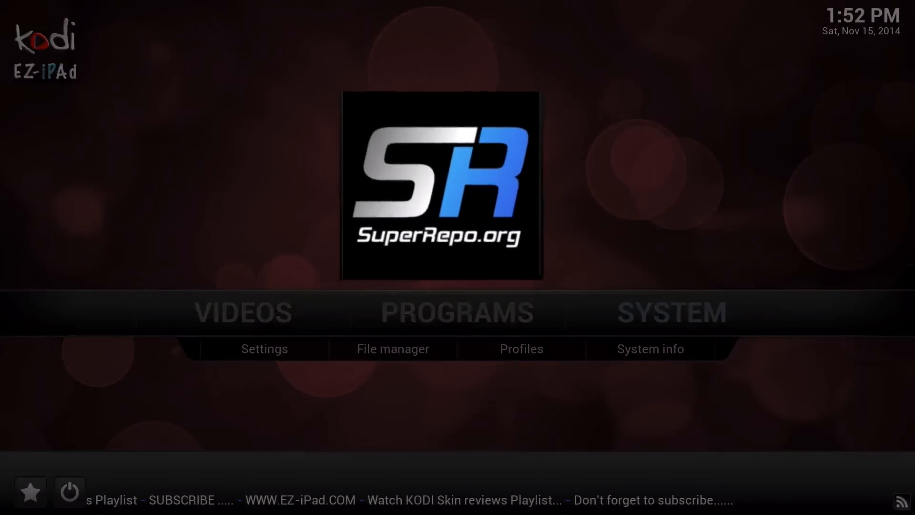
pyautogui.click(671, 312)
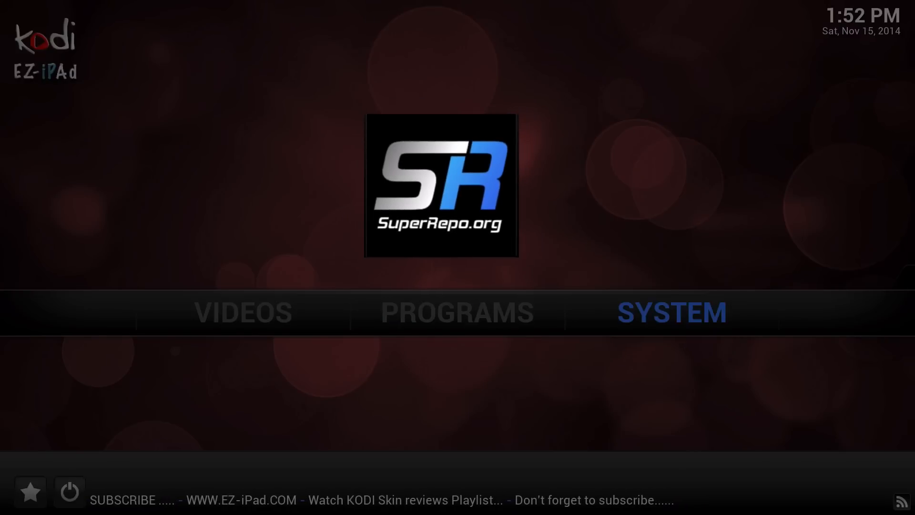
pyautogui.click(672, 313)
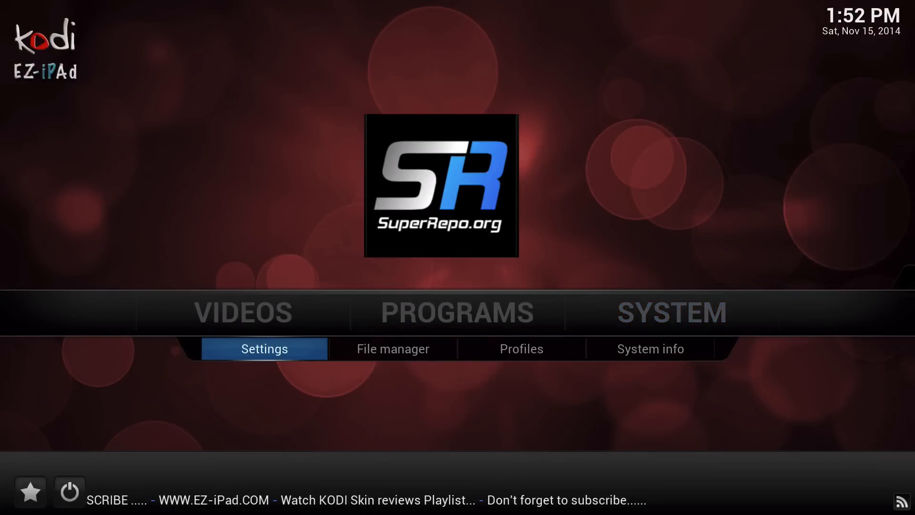
pyautogui.click(393, 349)
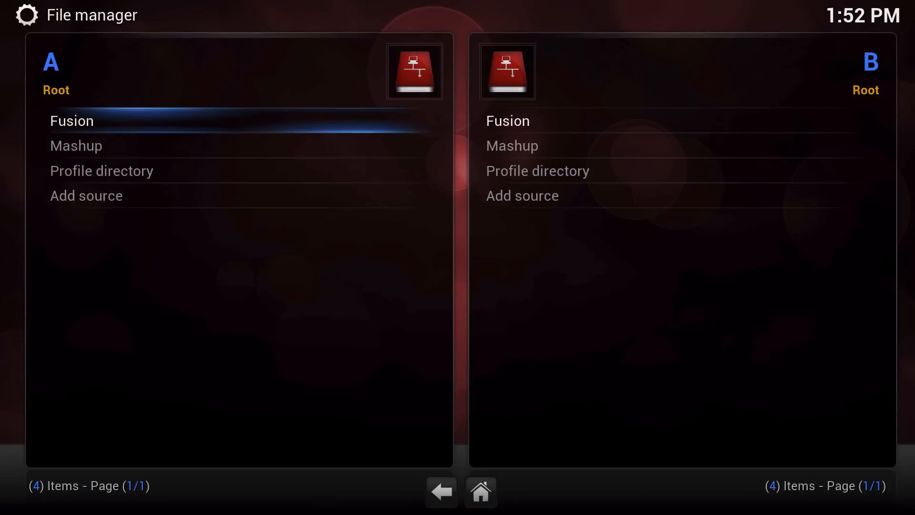
pyautogui.click(86, 196)
pyautogui.write('h')
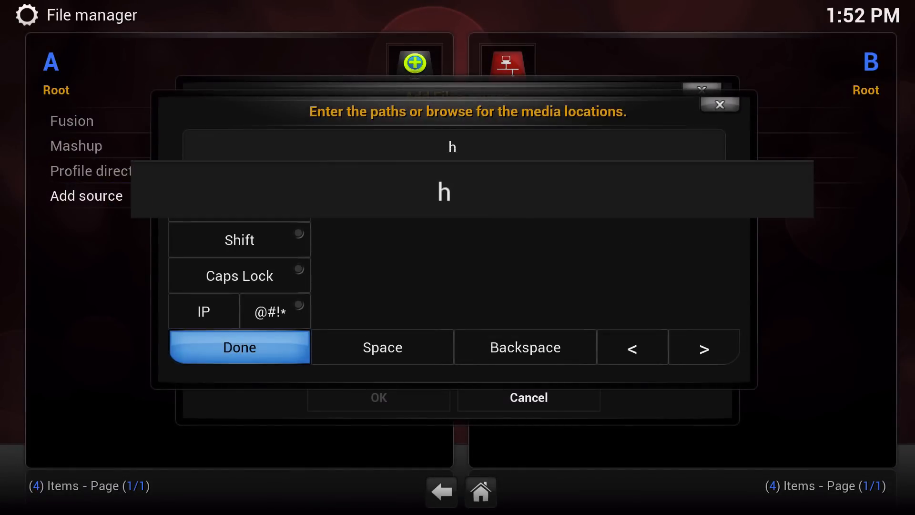
pyautogui.write('ttp')
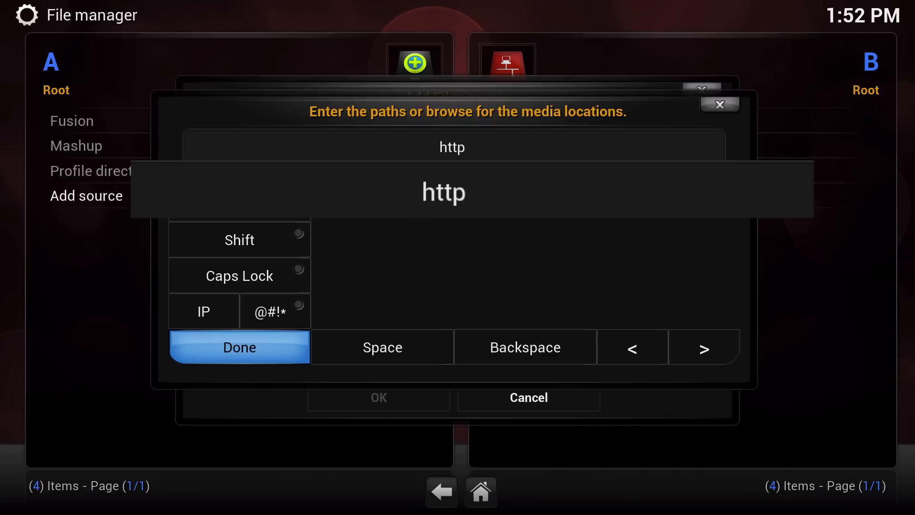
pyautogui.write('://')
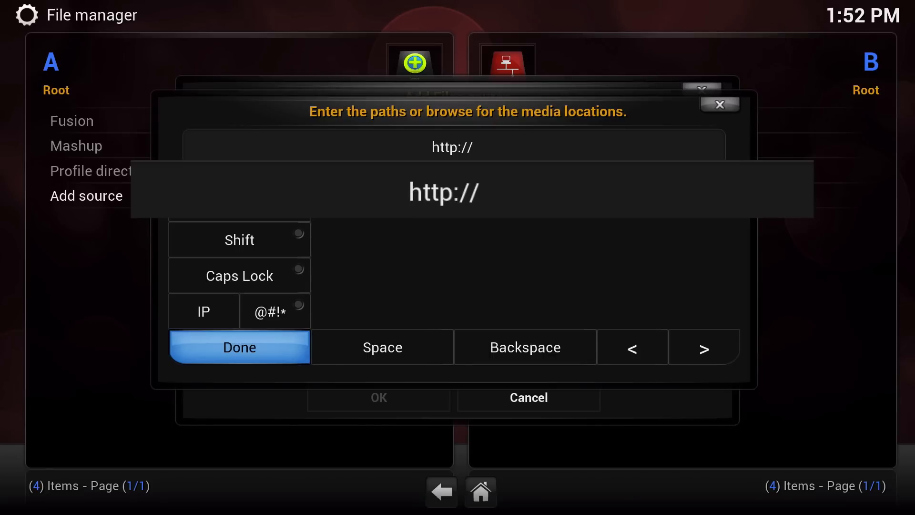
pyautogui.write('srp.')
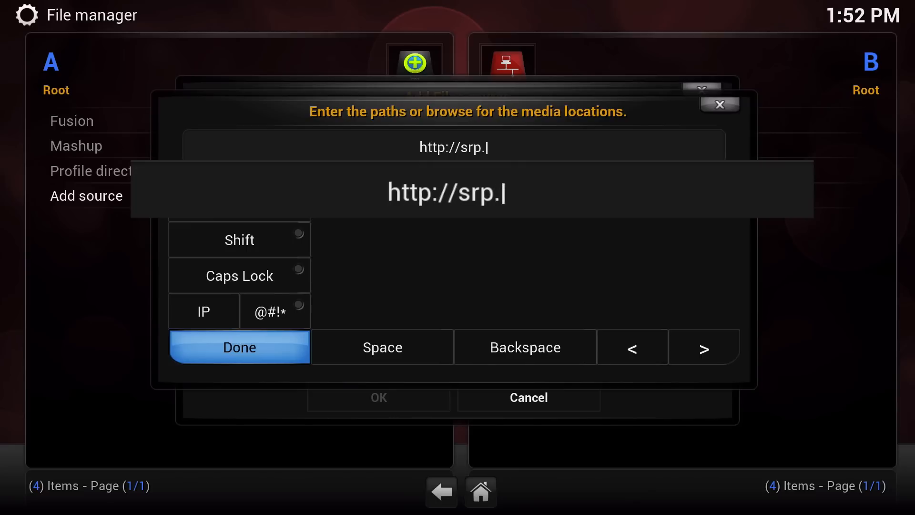
pyautogui.write('nu/')
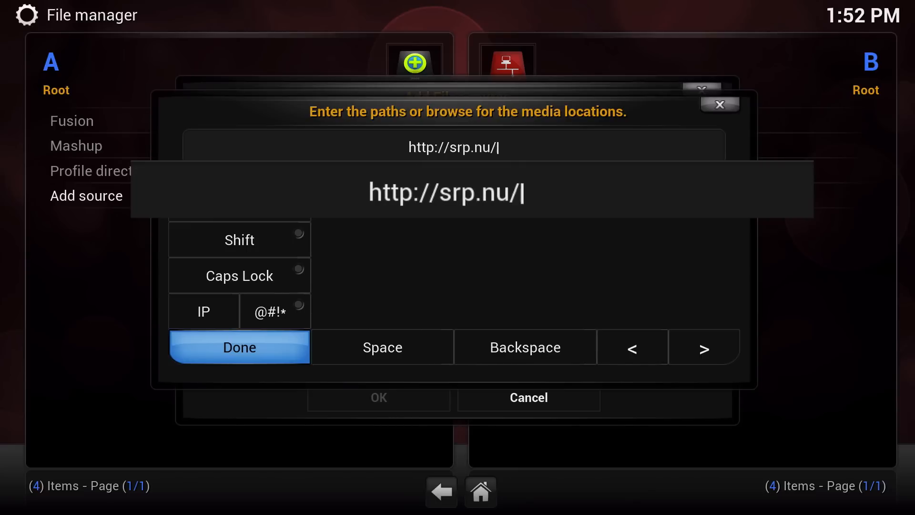
pyautogui.click(239, 348)
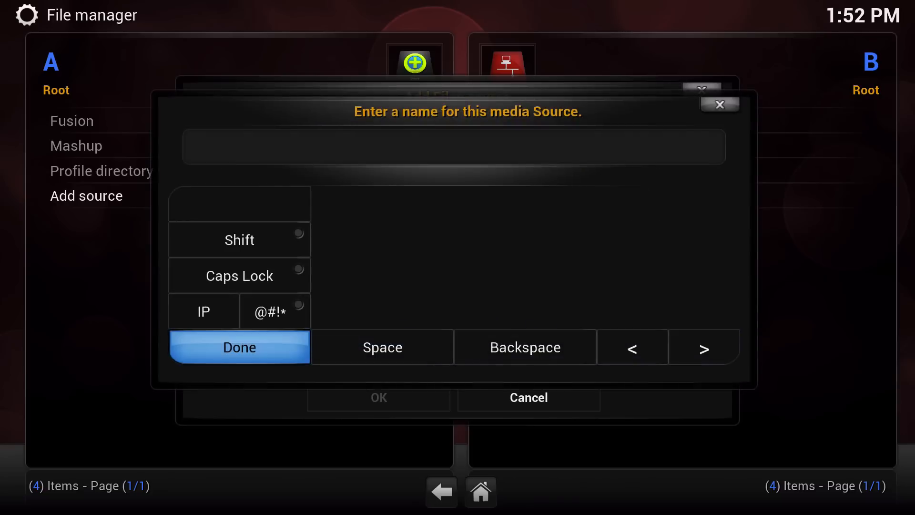
# Step: Enter 'Super repo' as the source name and confirm it
pyautogui.write('Super')
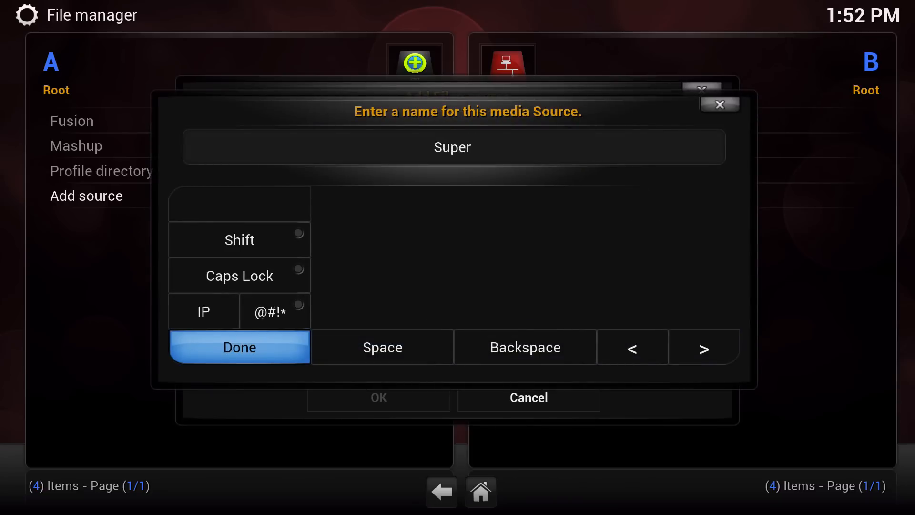
pyautogui.write('repo')
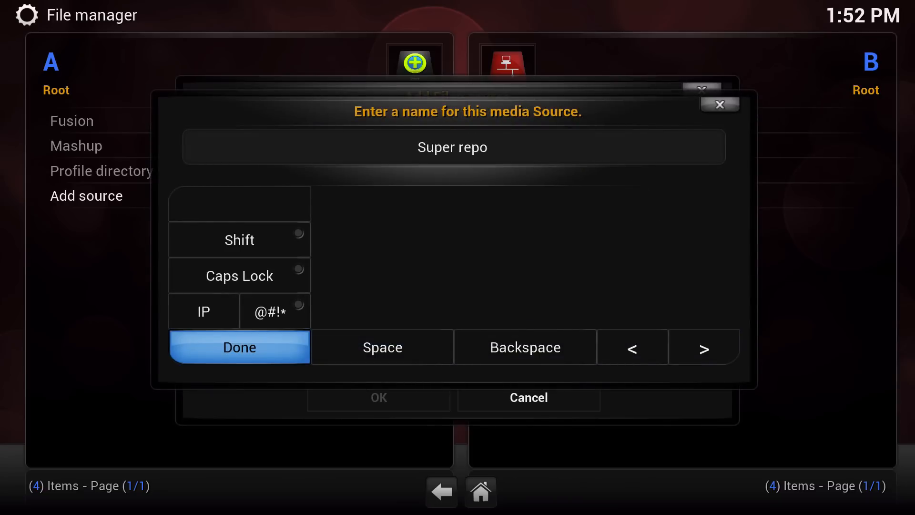
pyautogui.click(239, 347)
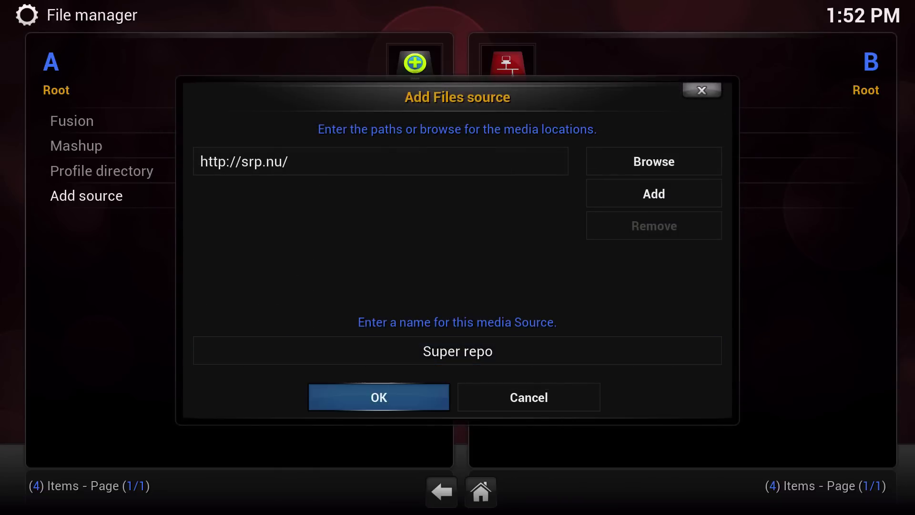
# Step: Confirm the Super repo source with OK, then reach Settings > Add-ons
pyautogui.click(379, 397)
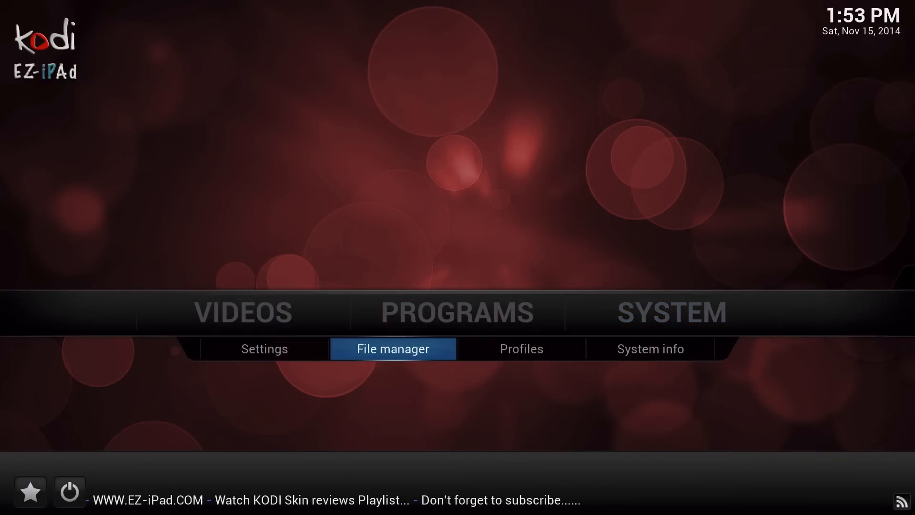
pyautogui.click(264, 350)
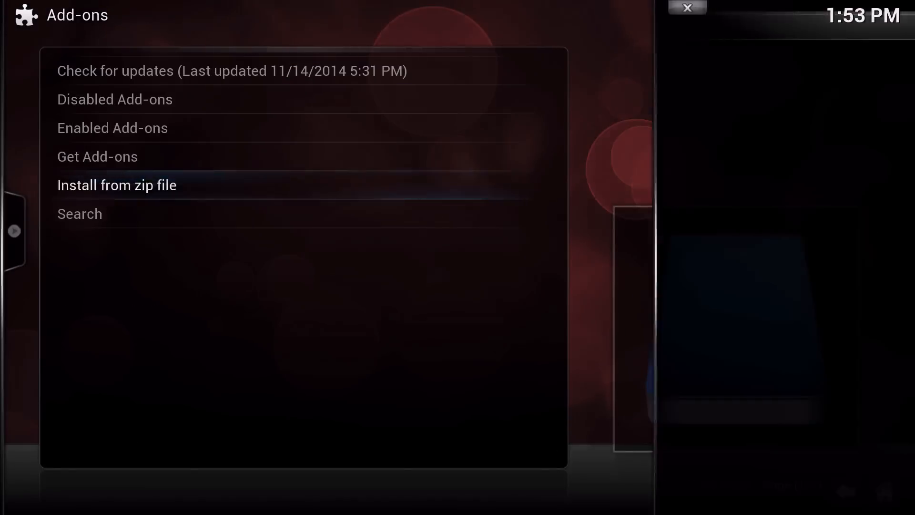
# Step: Under Install from zip file, open Super repo and scroll through its helix folders
pyautogui.click(117, 185)
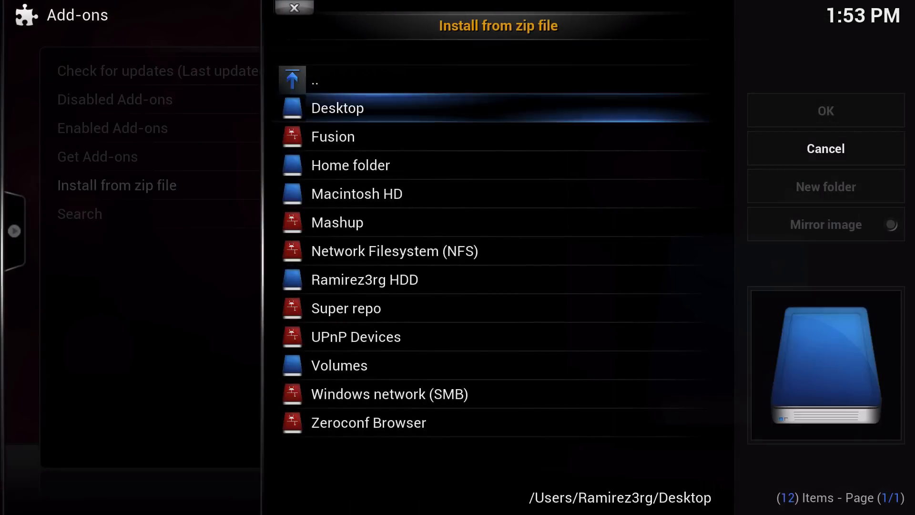
pyautogui.click(337, 222)
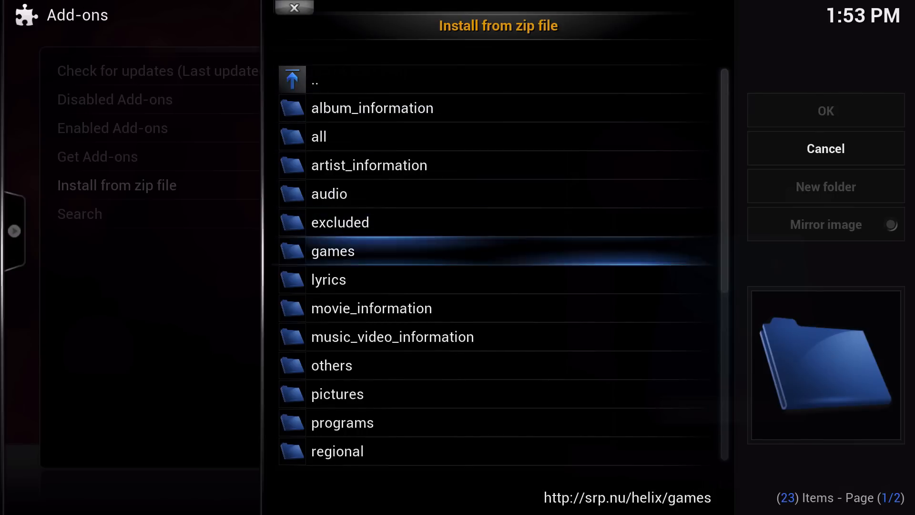
pyautogui.scroll(-3)
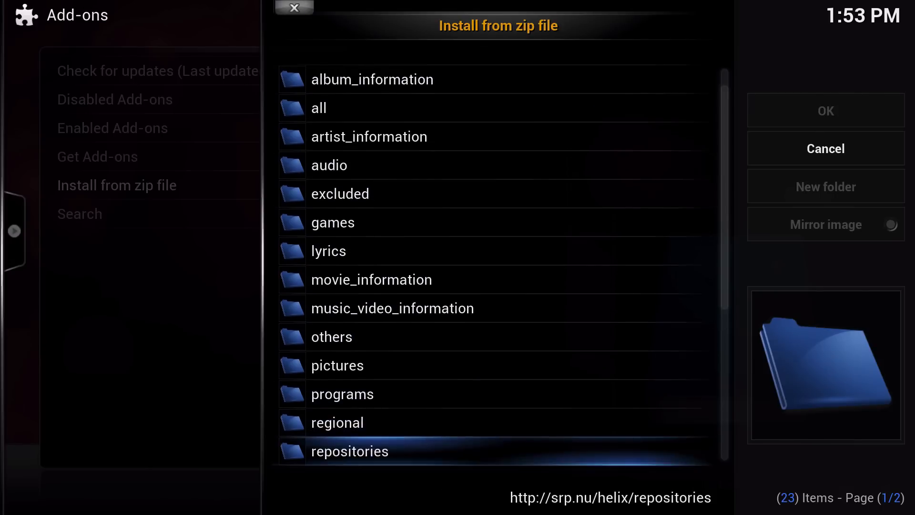
pyautogui.scroll(-3)
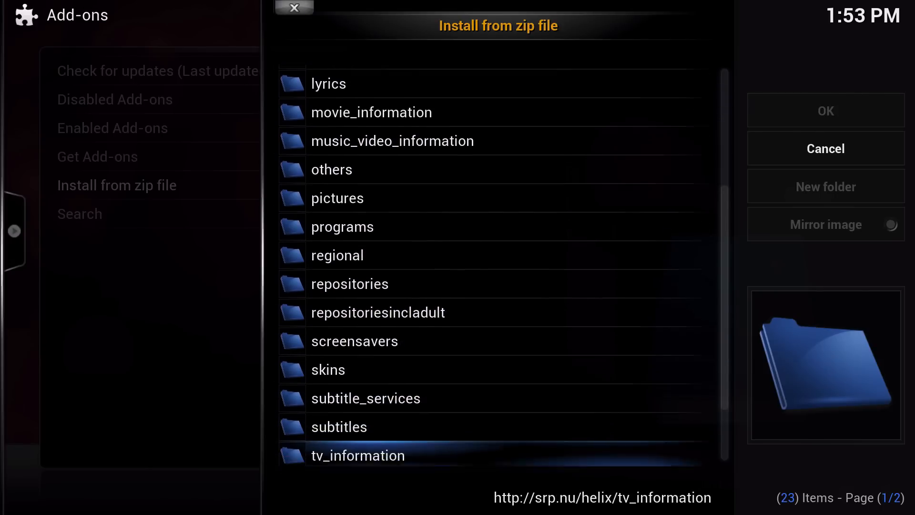